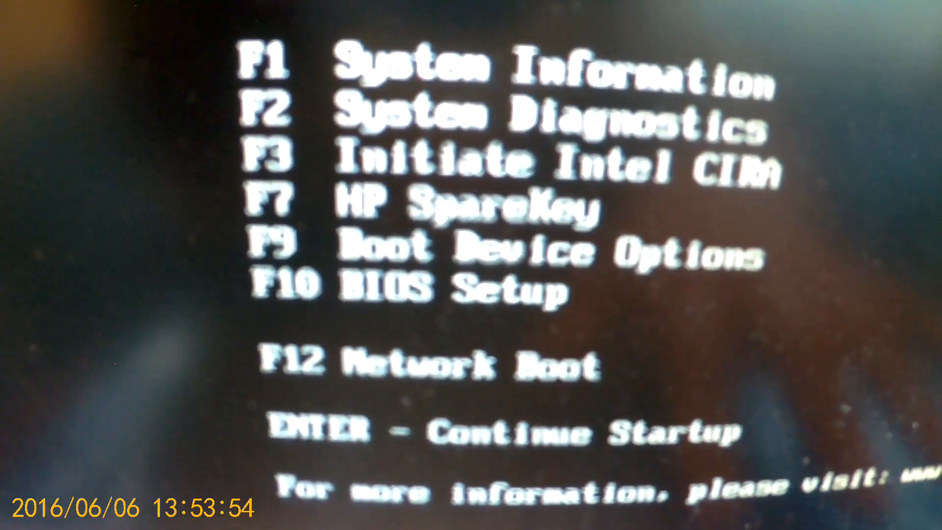
Bring up the Boot Option Menu (F9) listing the available boot devices
key(f9)
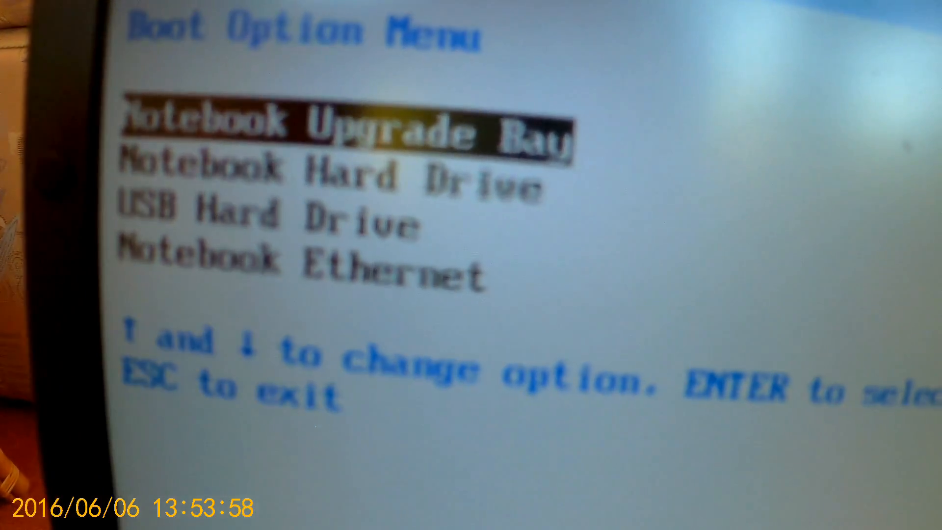